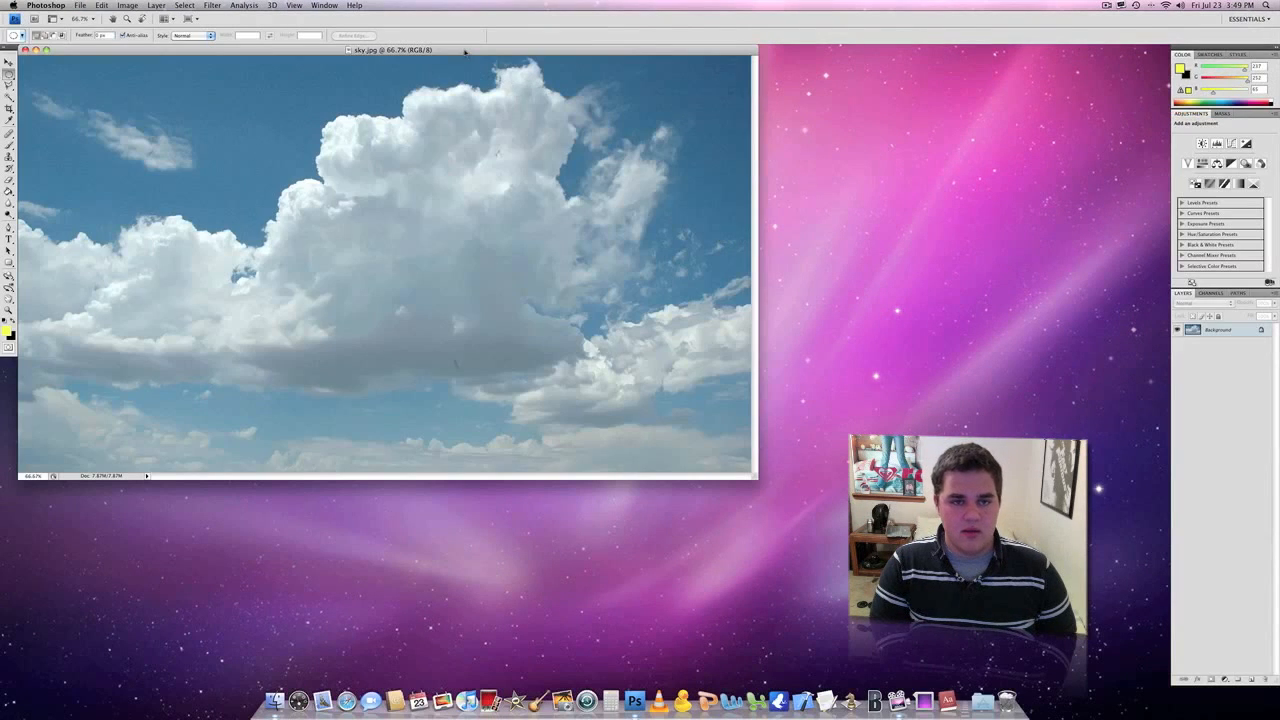
Convert the locked sky Background into an editable Layer 0.
drag(390, 50, 444, 80)
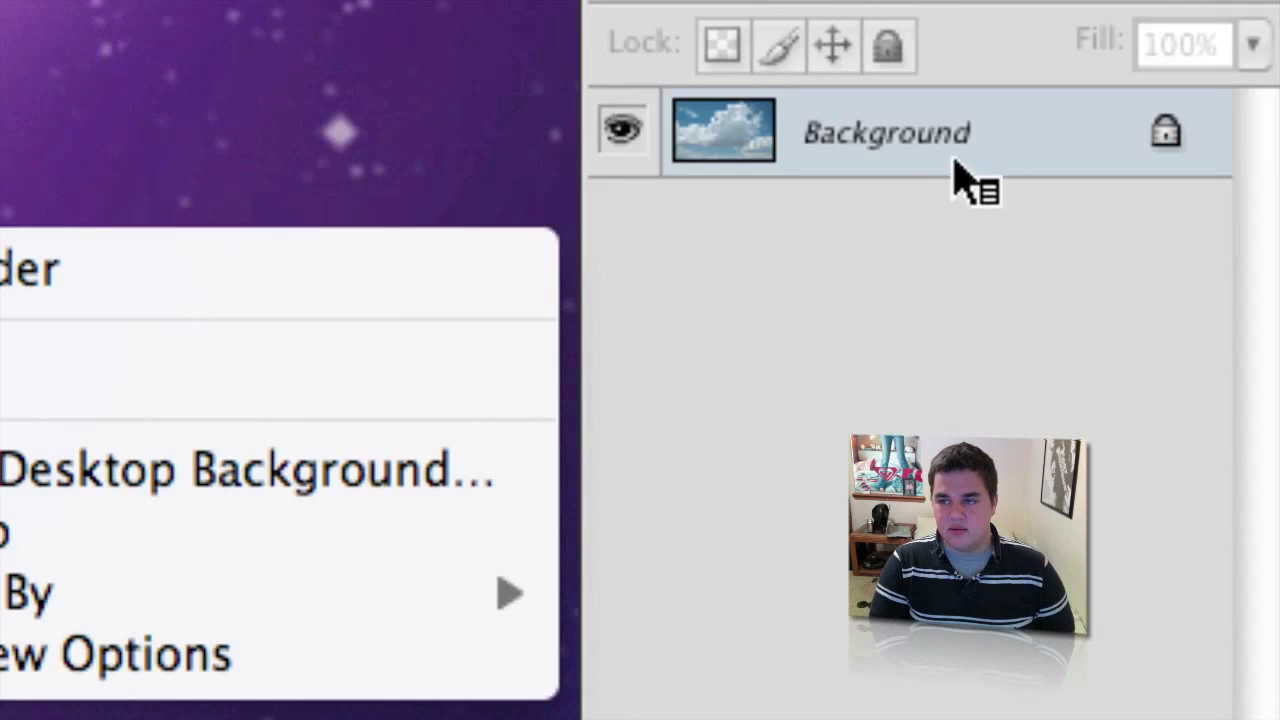
right_click(884, 132)
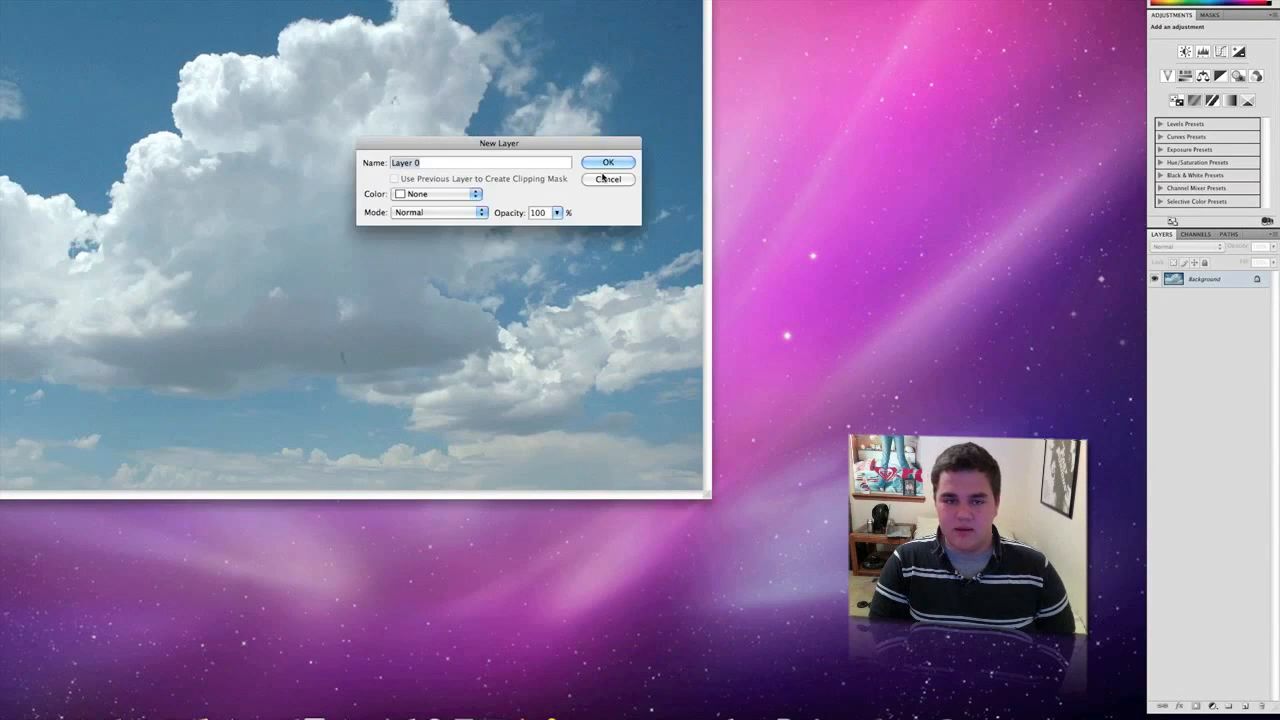
click(608, 162)
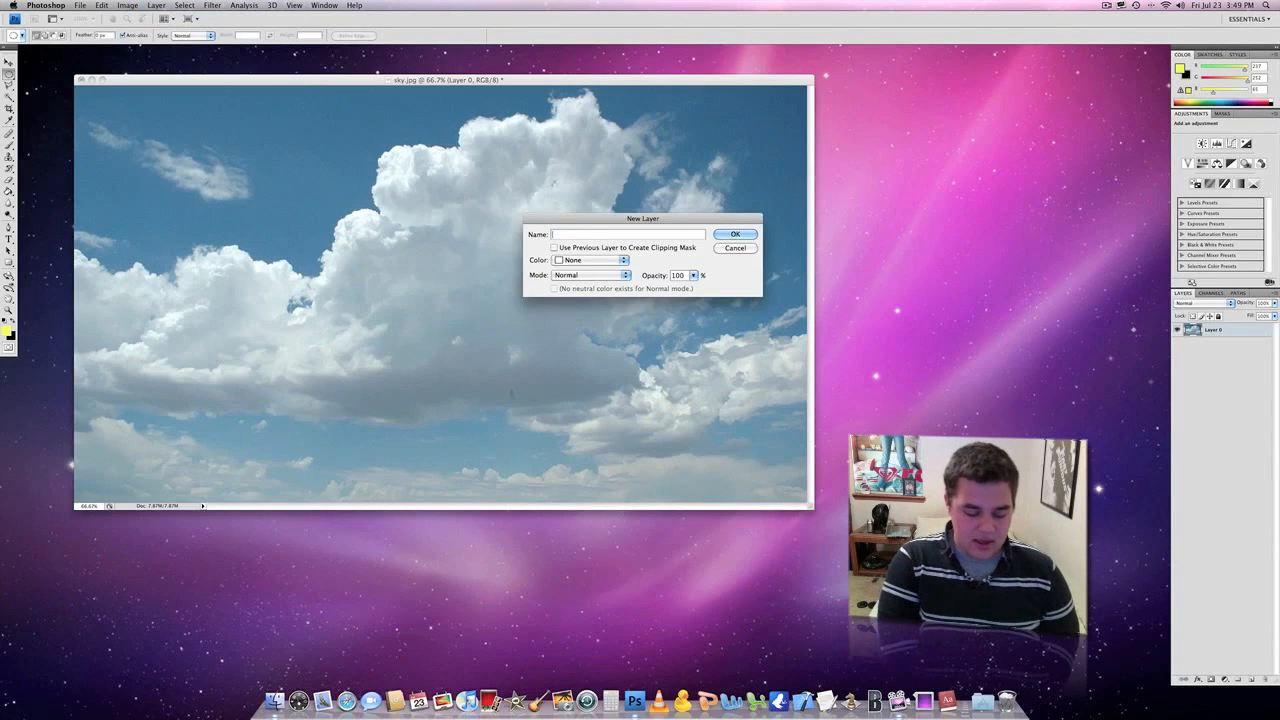
Create a new empty layer named 'sun' above the sky layer.
text(sun)
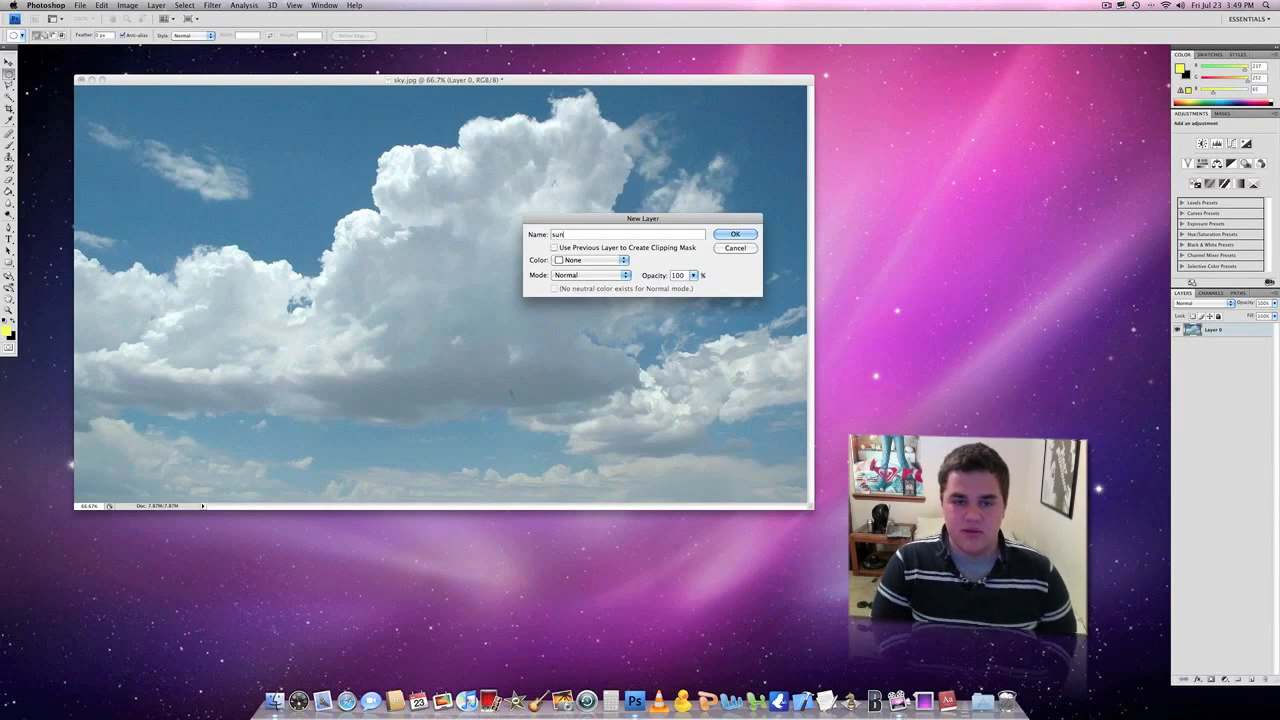
click(736, 234)
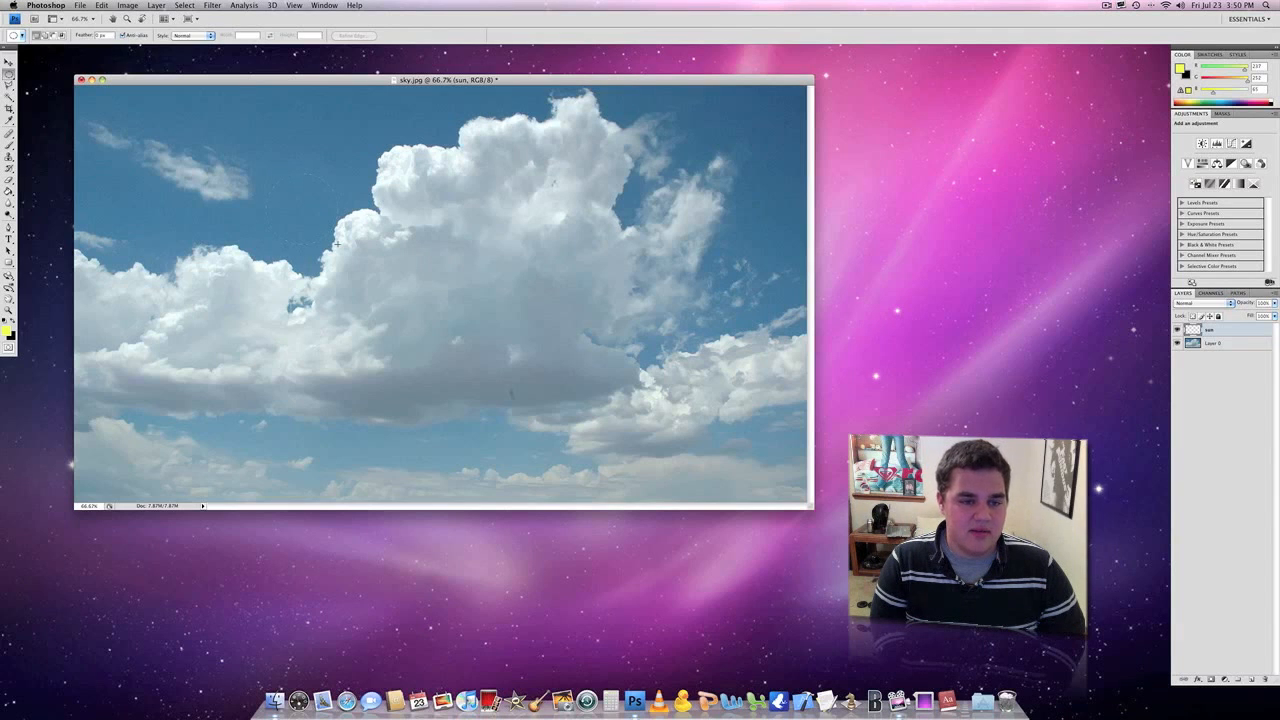
Select a small circle in the blue sky left of the big cloud.
drag(268, 176, 340, 240)
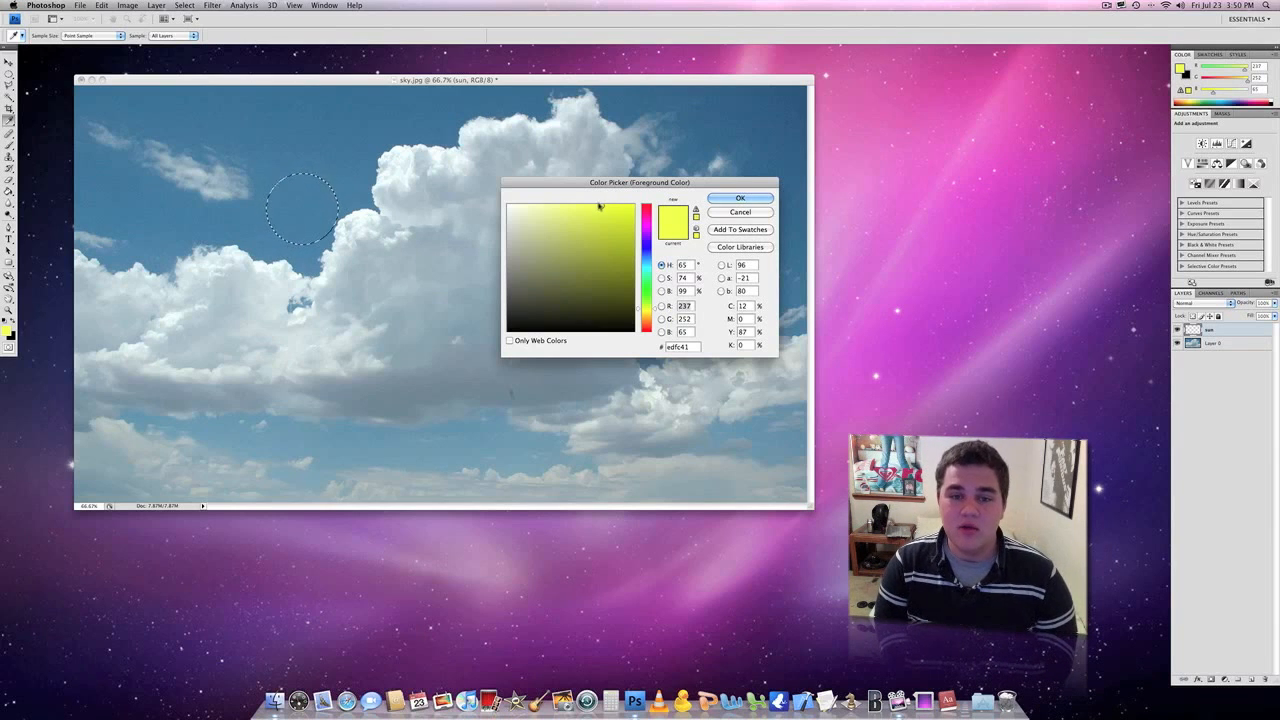
Pick a bright yellow and fill the circular selection with it to form the sun.
click(592, 206)
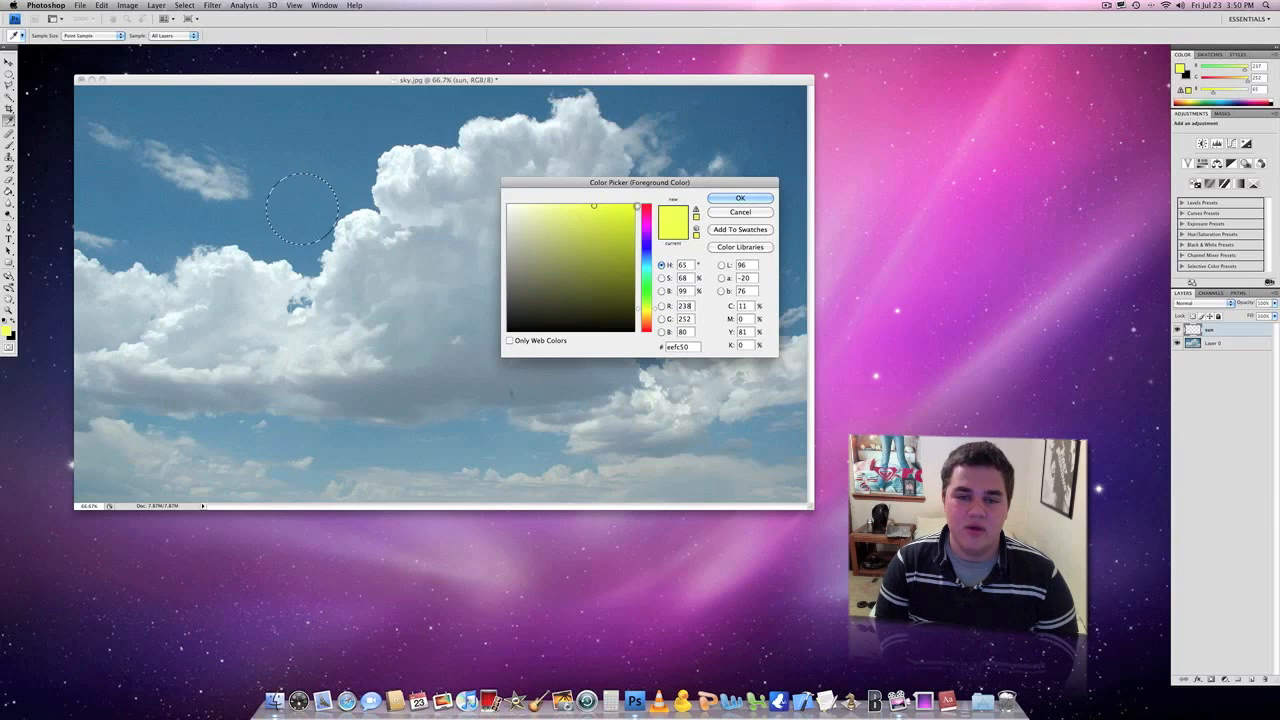
click(596, 204)
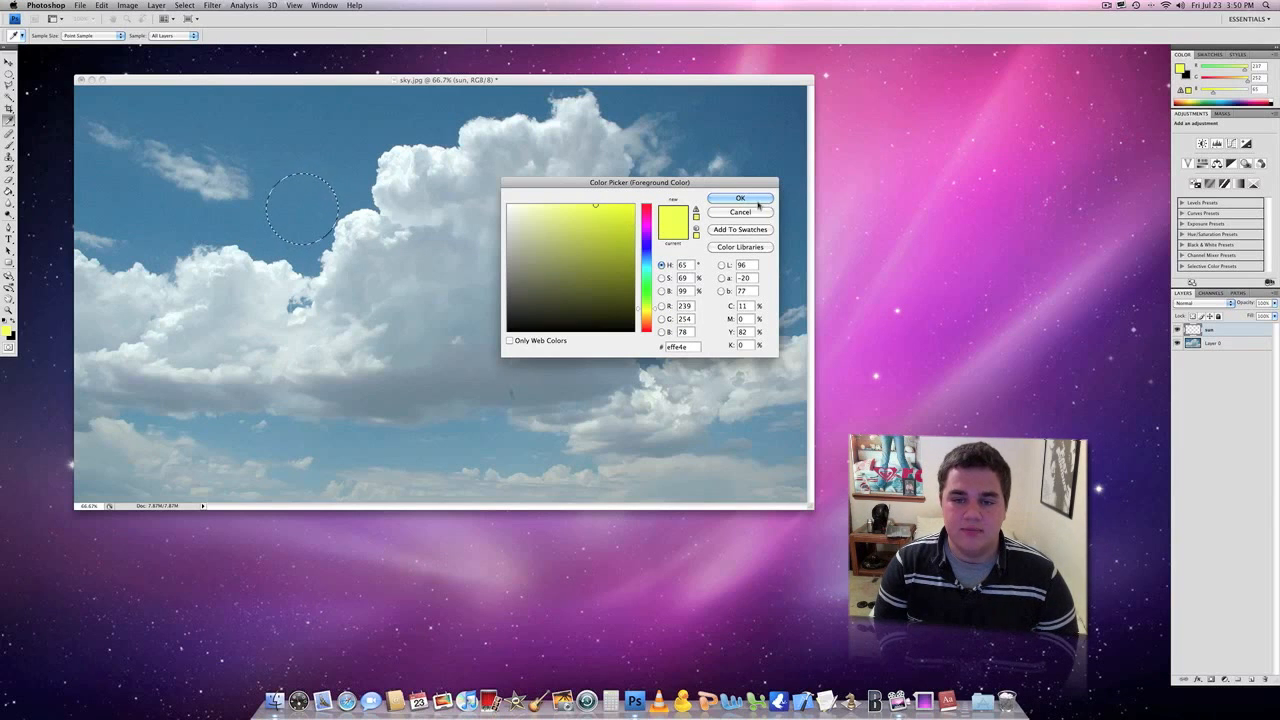
click(740, 198)
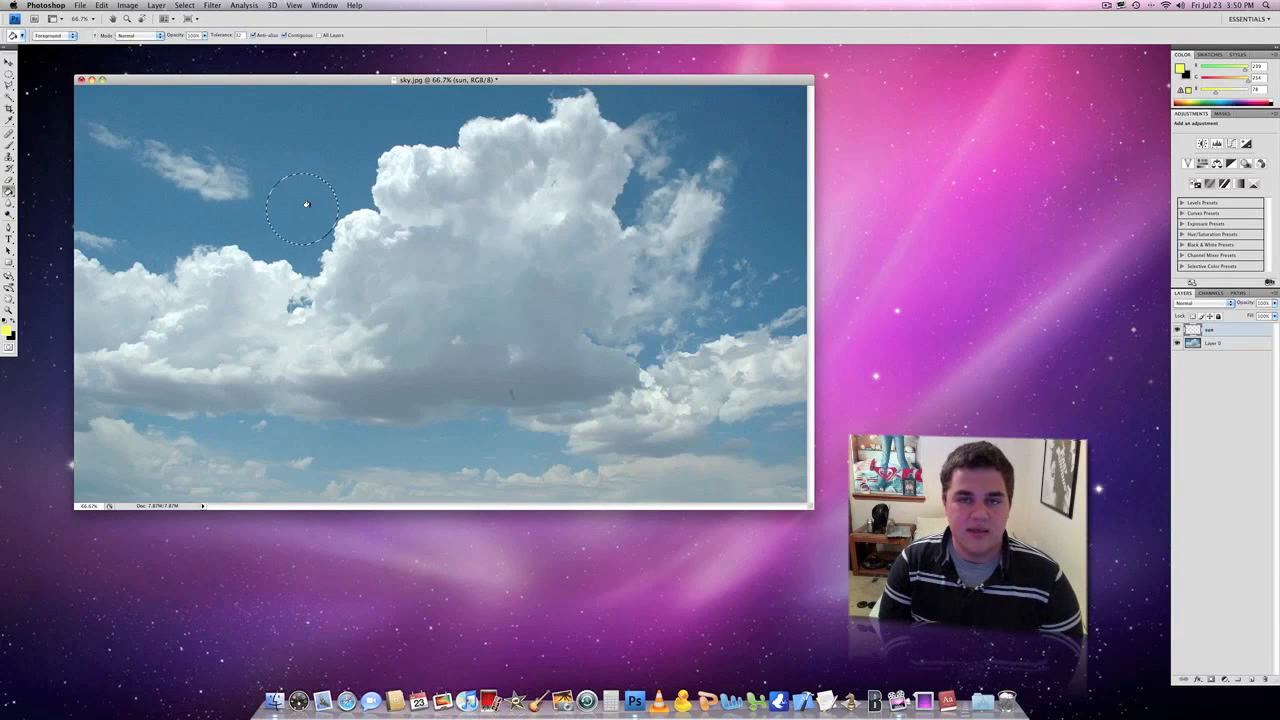
click(304, 206)
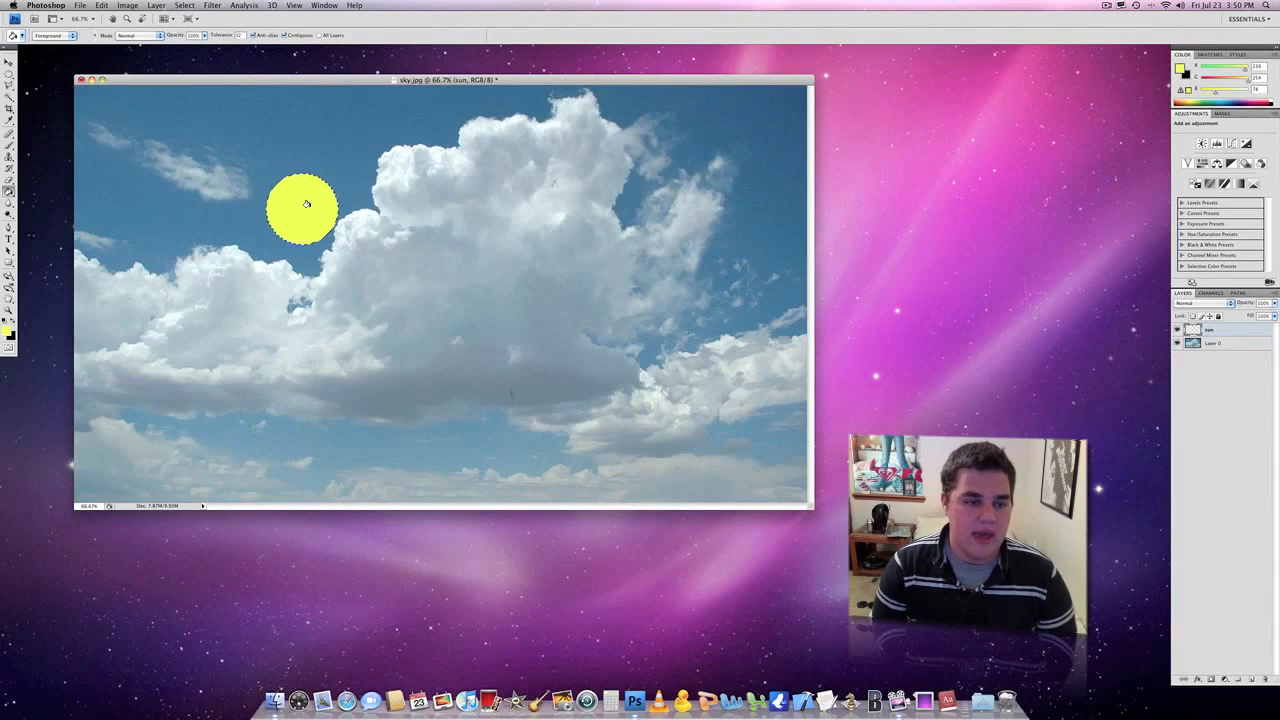
click(8, 76)
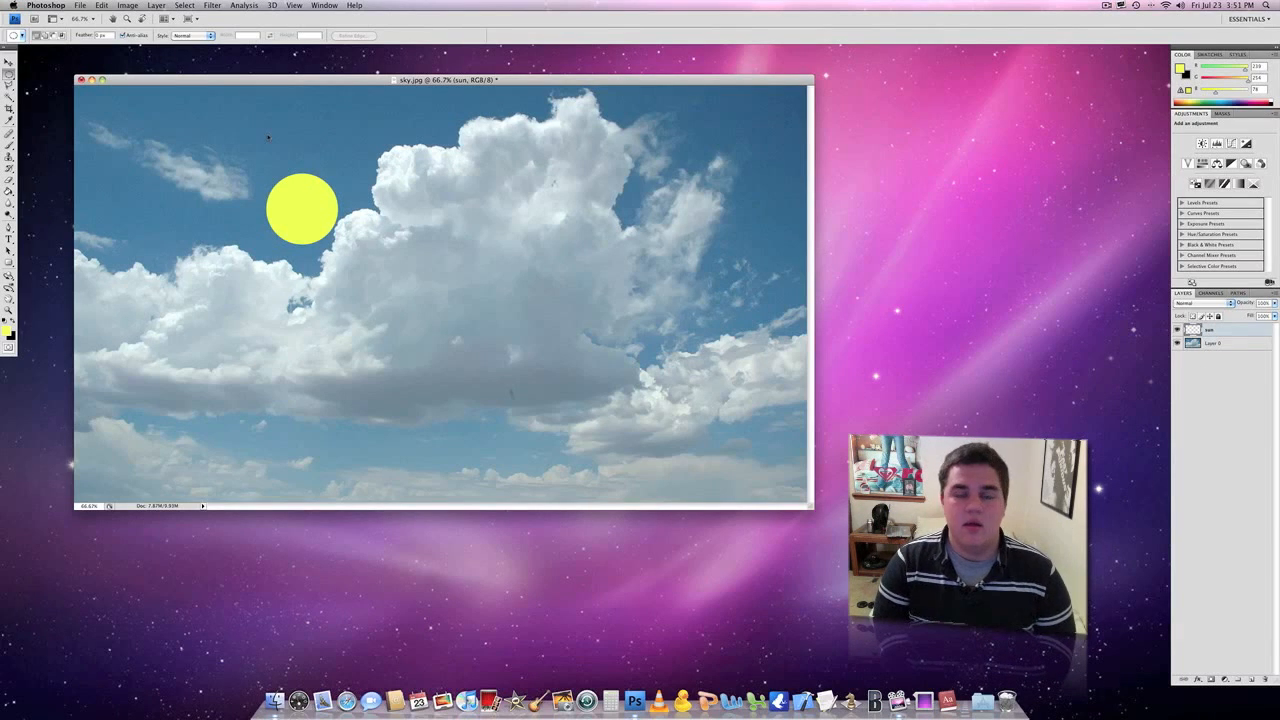
Apply a Lens Blur with adjusted rotation to soften the sun's edges.
click(212, 6)
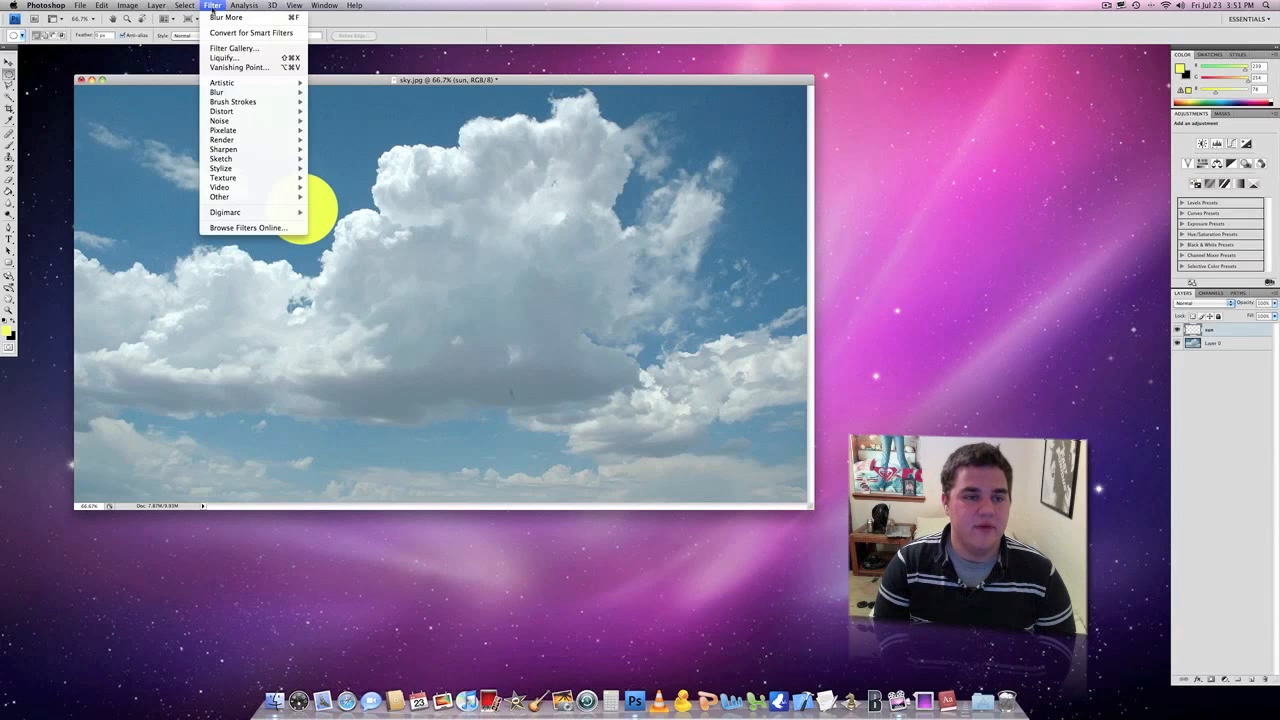
mouse_move(216, 92)
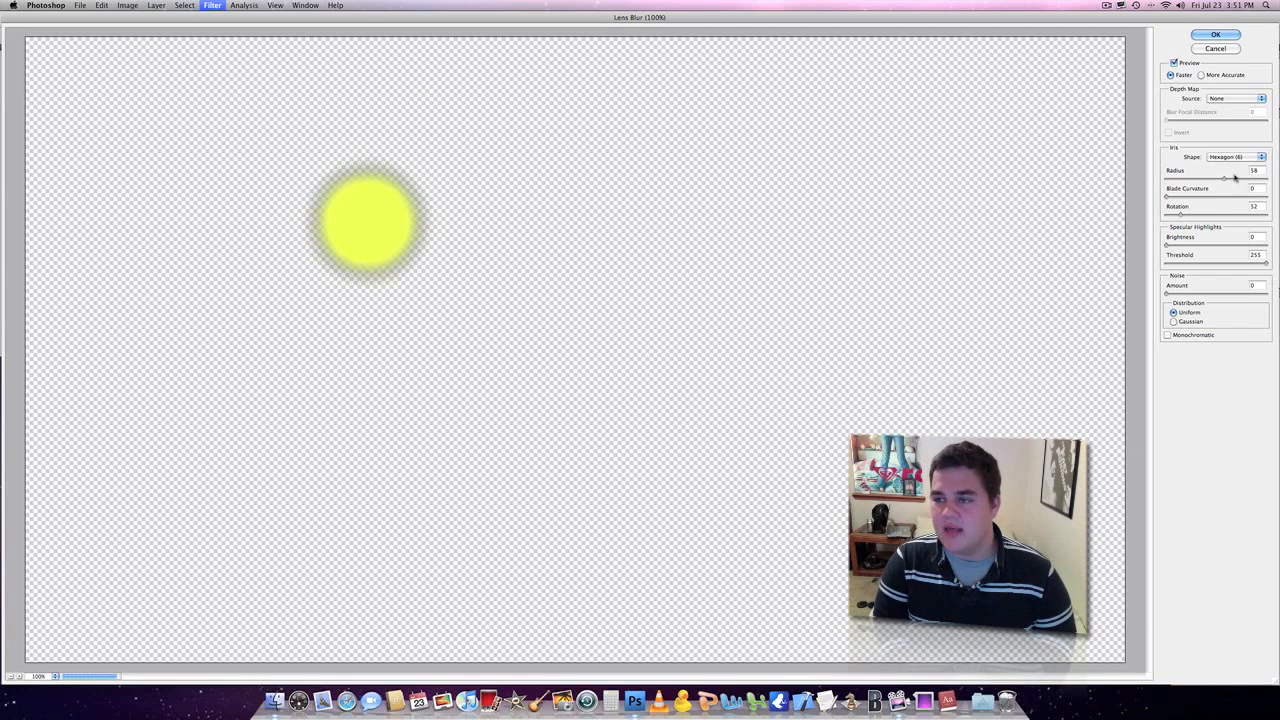
mouse_move(1224, 208)
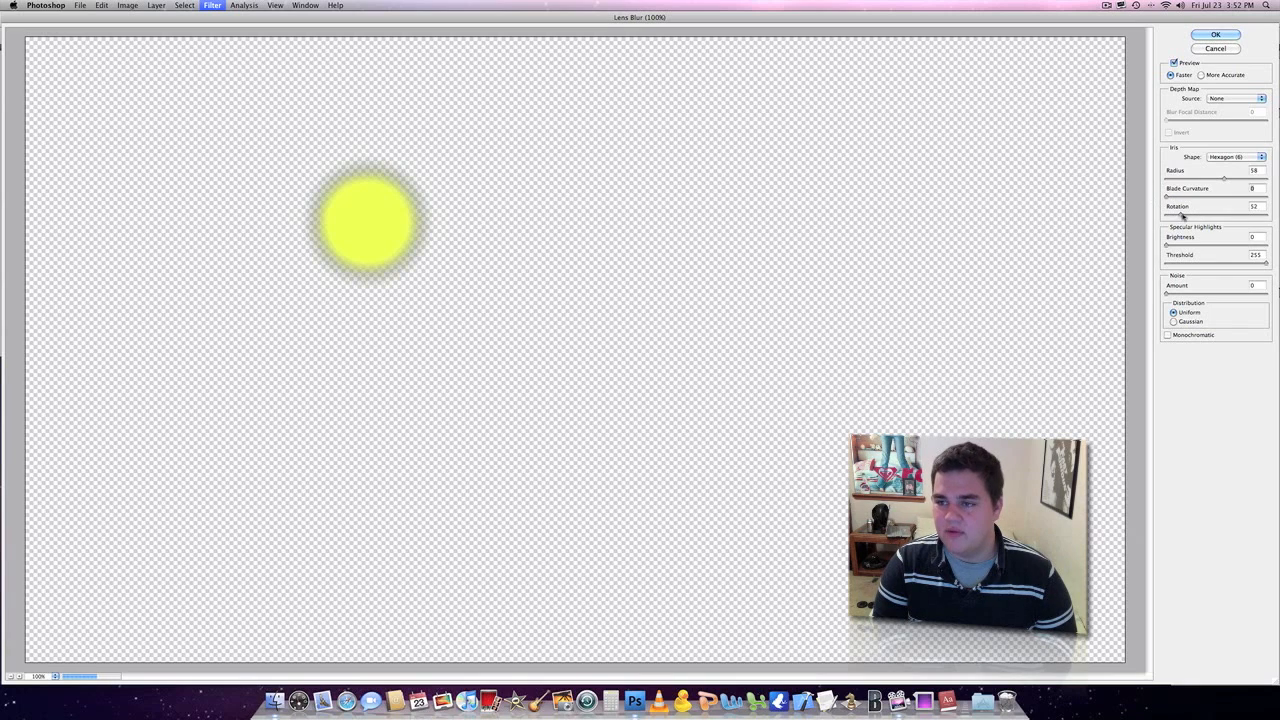
drag(1184, 218, 1168, 218)
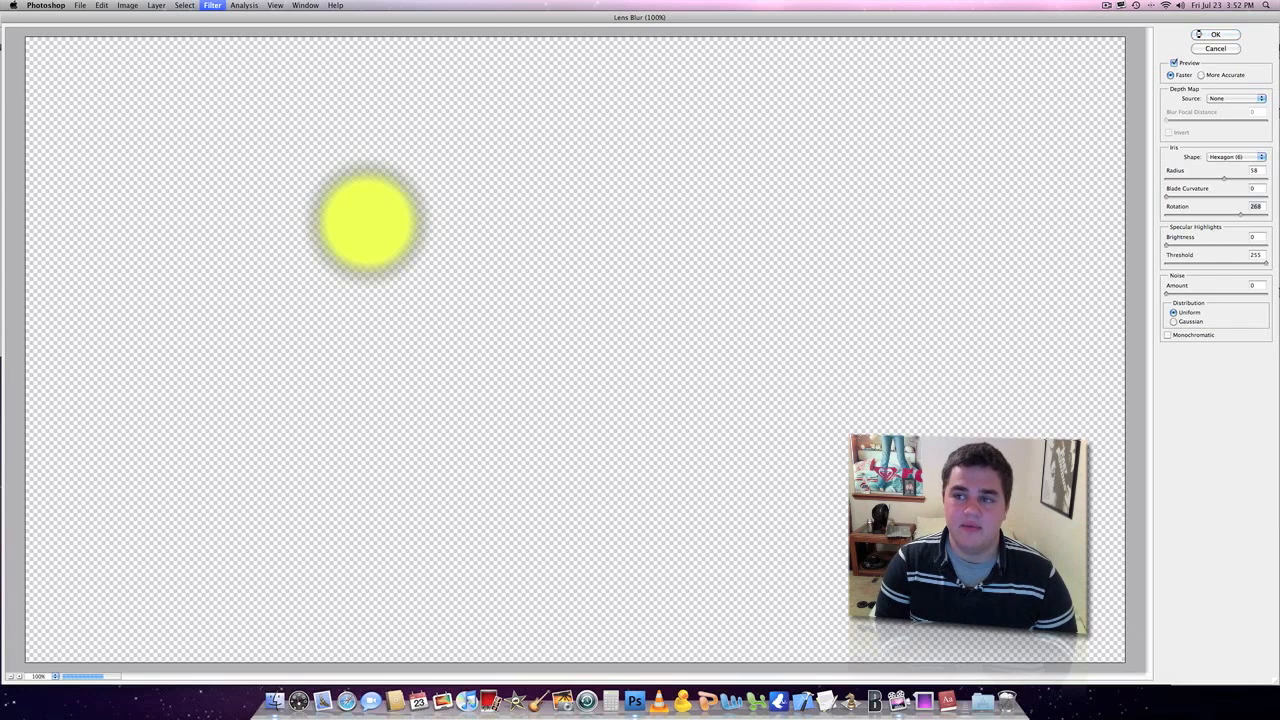
click(1216, 34)
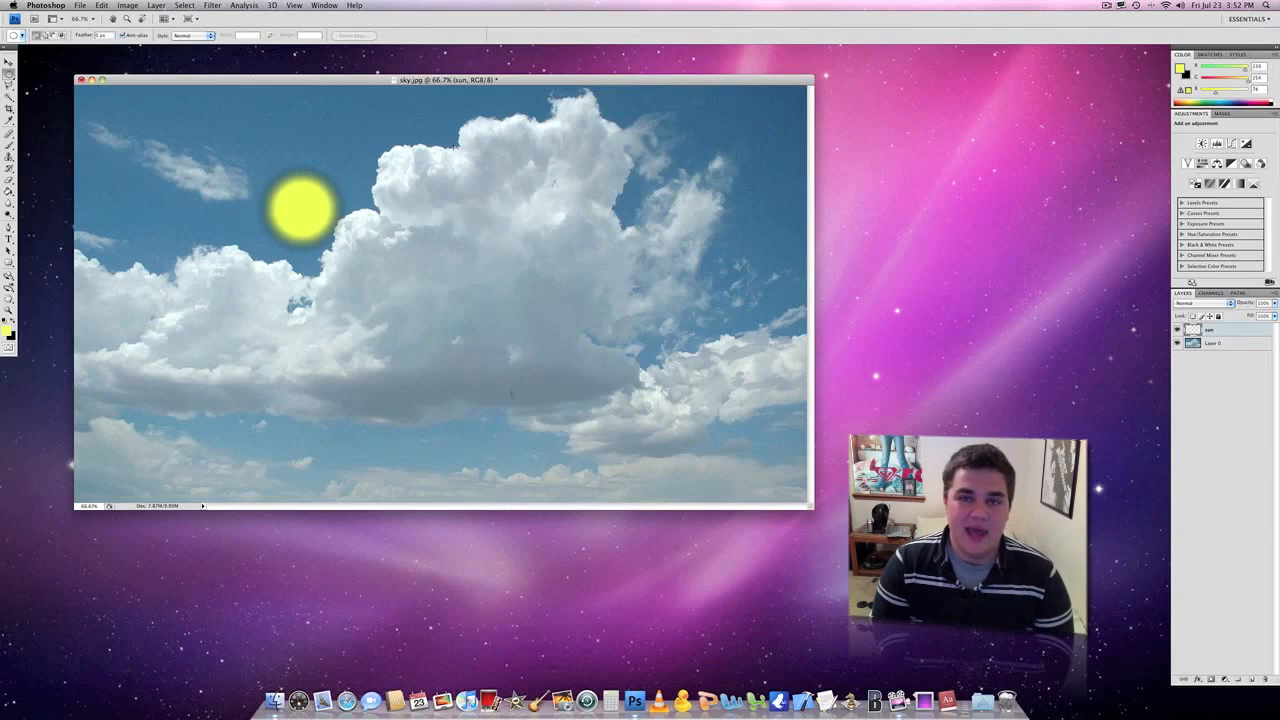
Merge the blurred sun layer down into the sky layer.
click(156, 4)
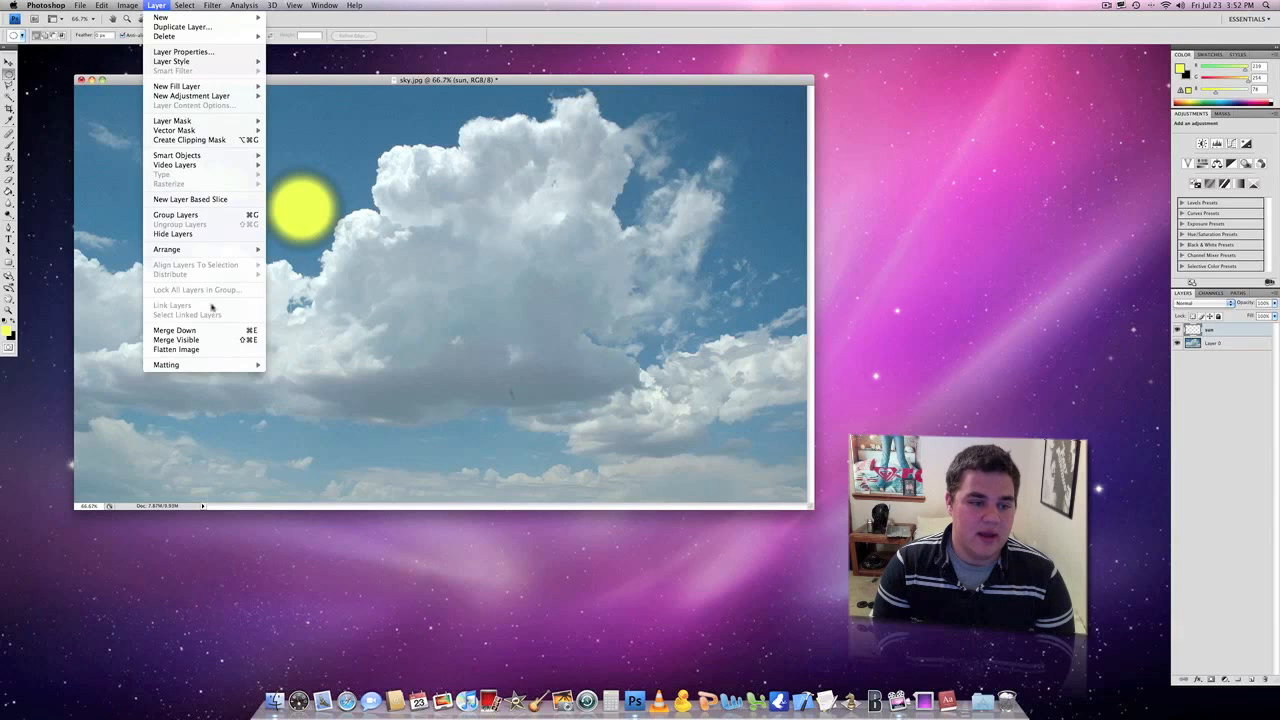
click(176, 340)
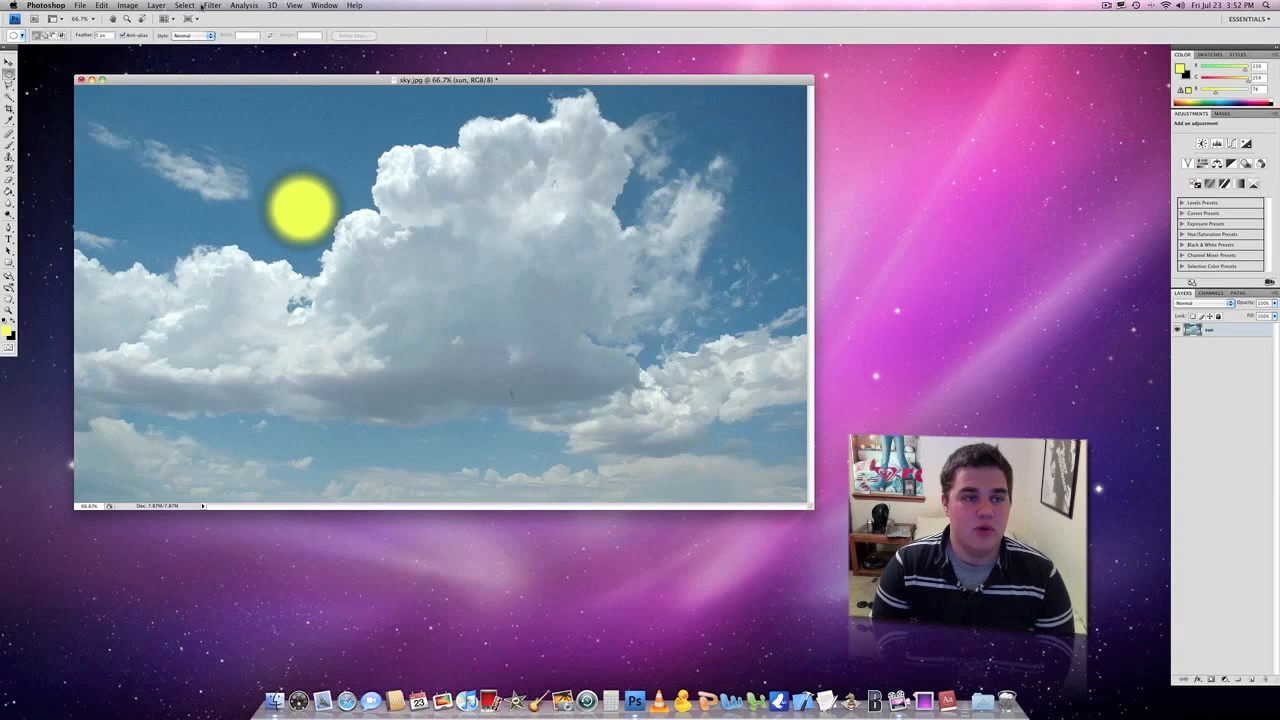
Render a Lens Flare centred on the sun, adding glow and flare spots.
click(212, 4)
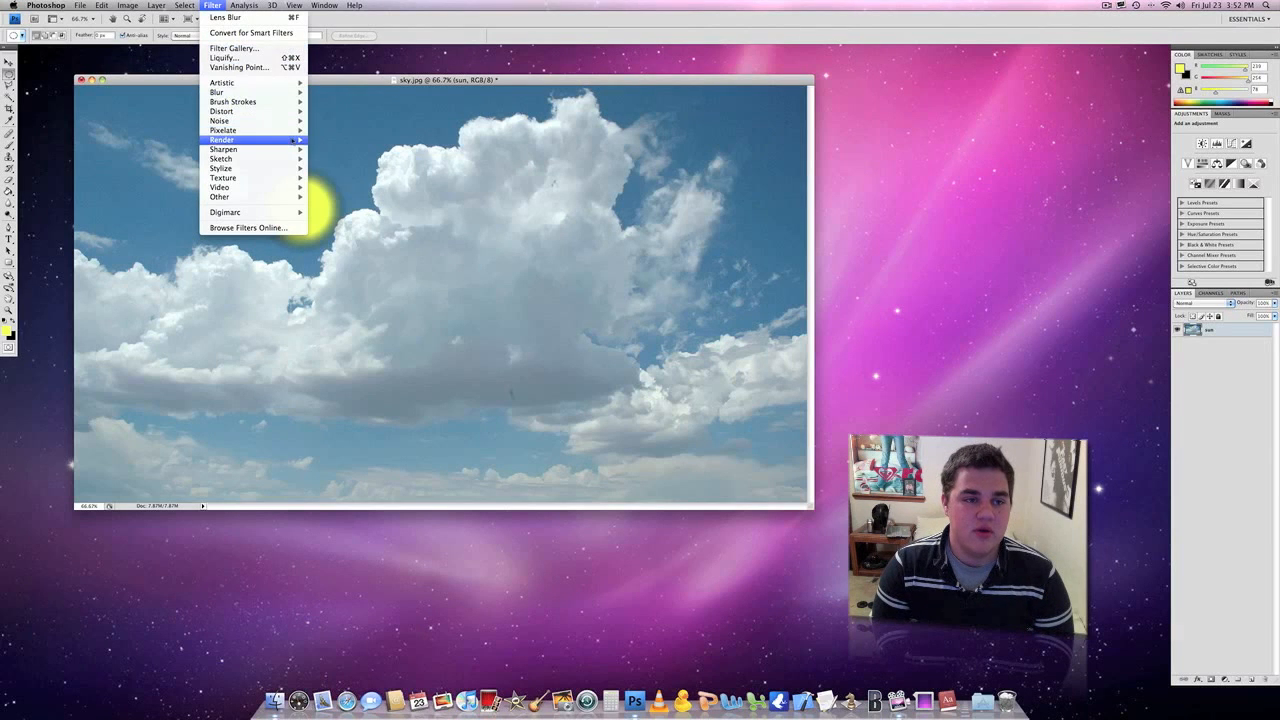
click(222, 140)
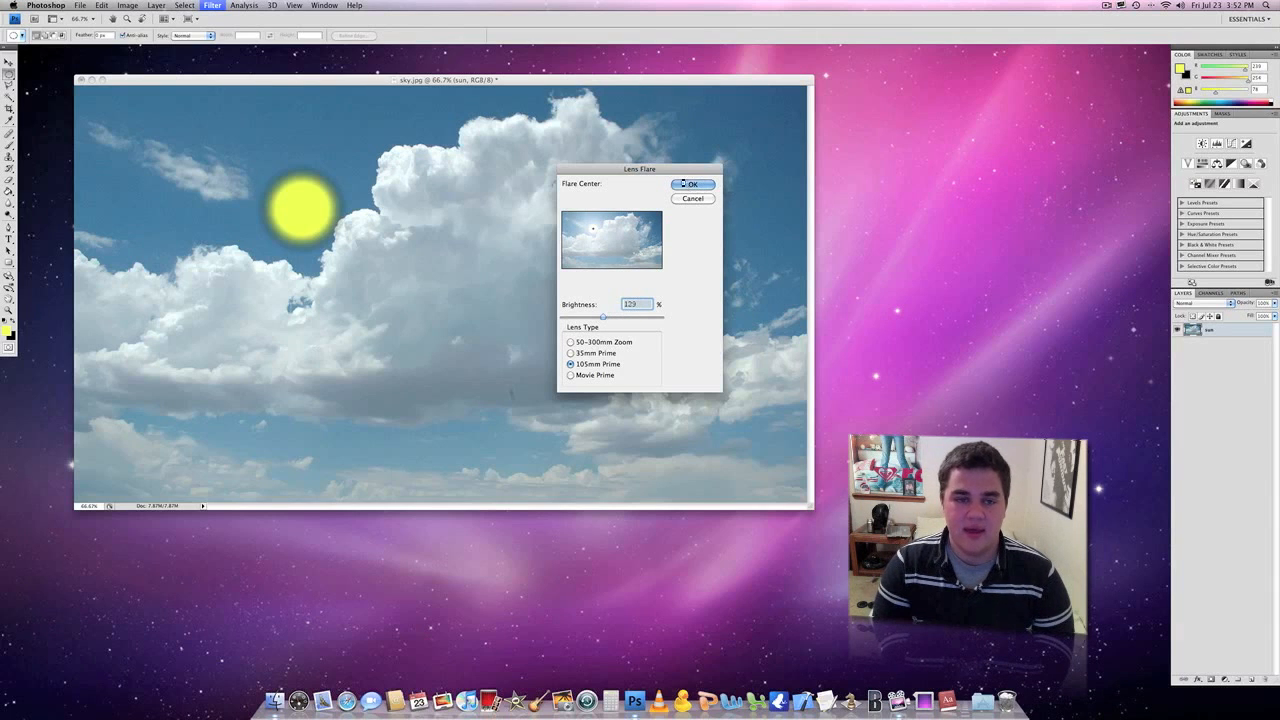
click(692, 184)
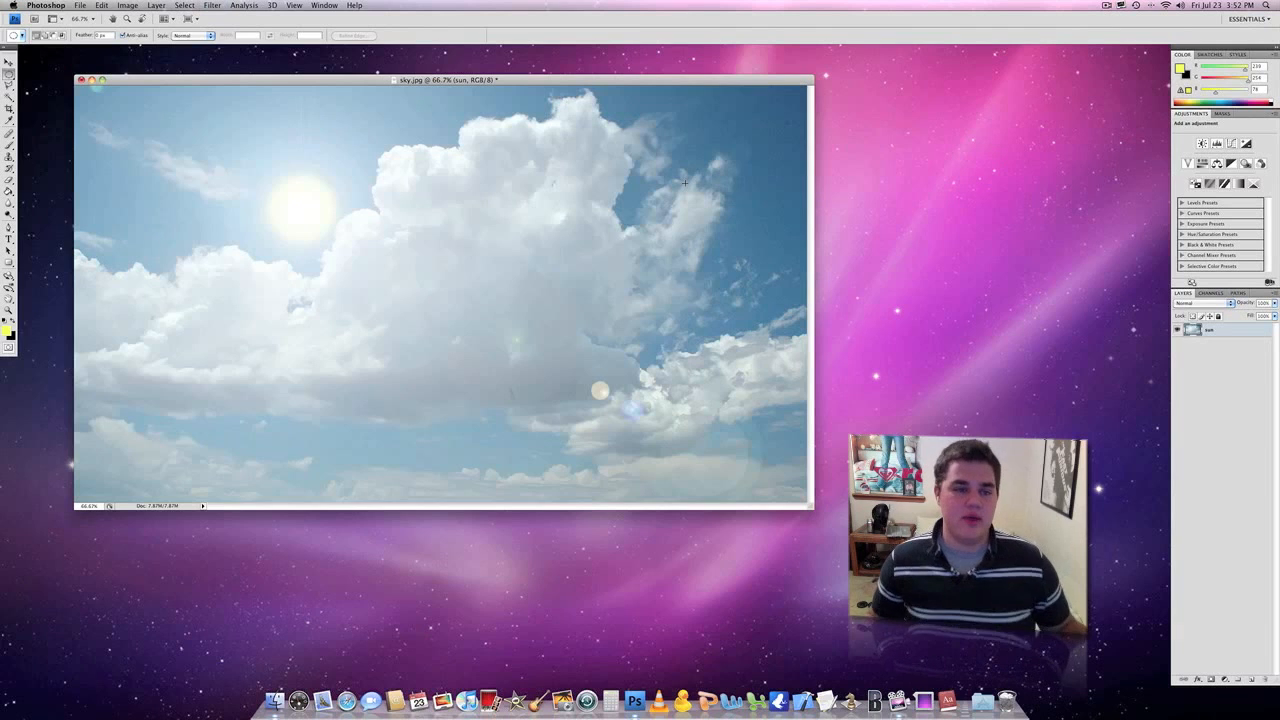